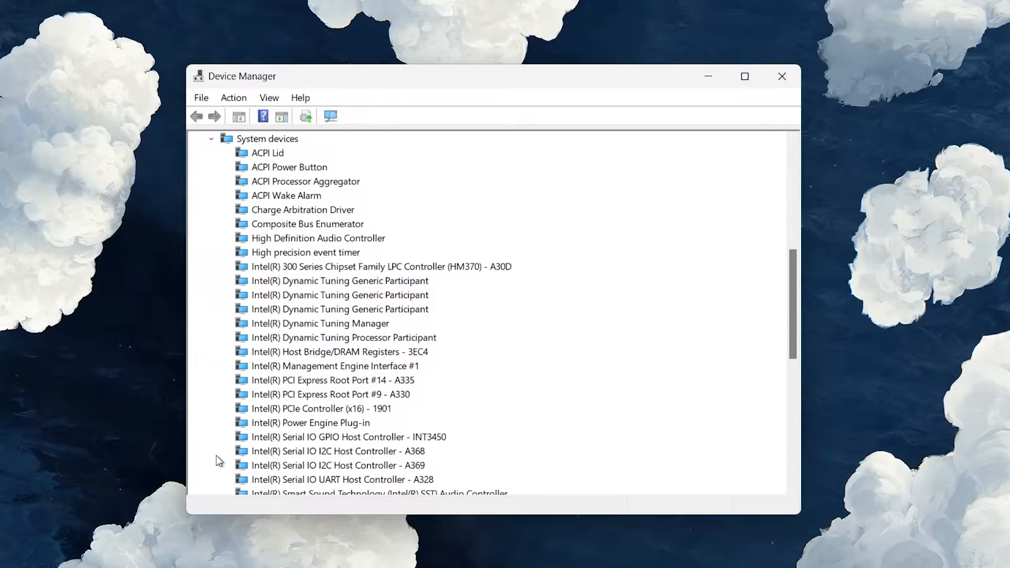
Step: Bring up the actions menu for the High precision event timer device
left_click(305, 251)
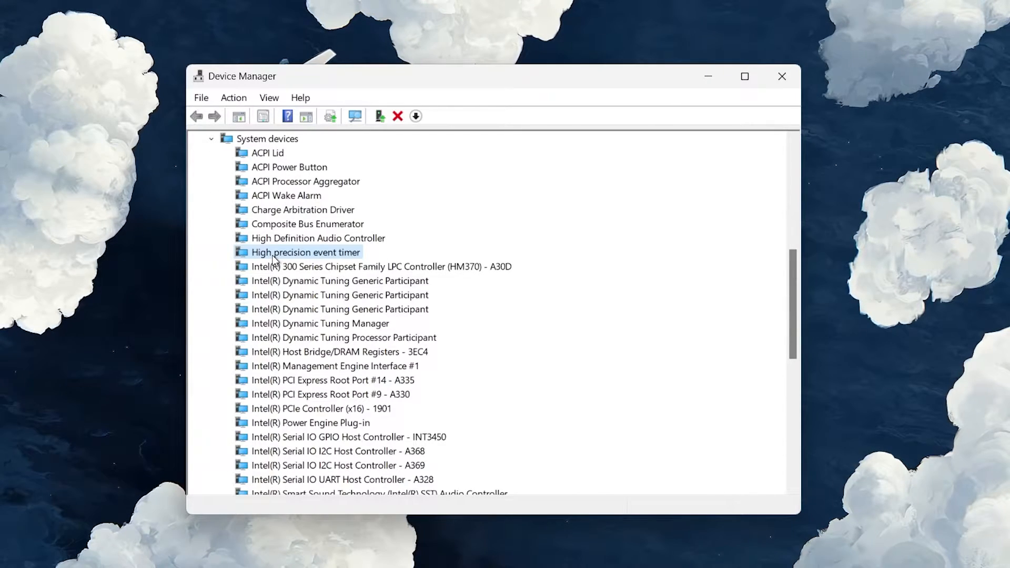
right_click(305, 252)
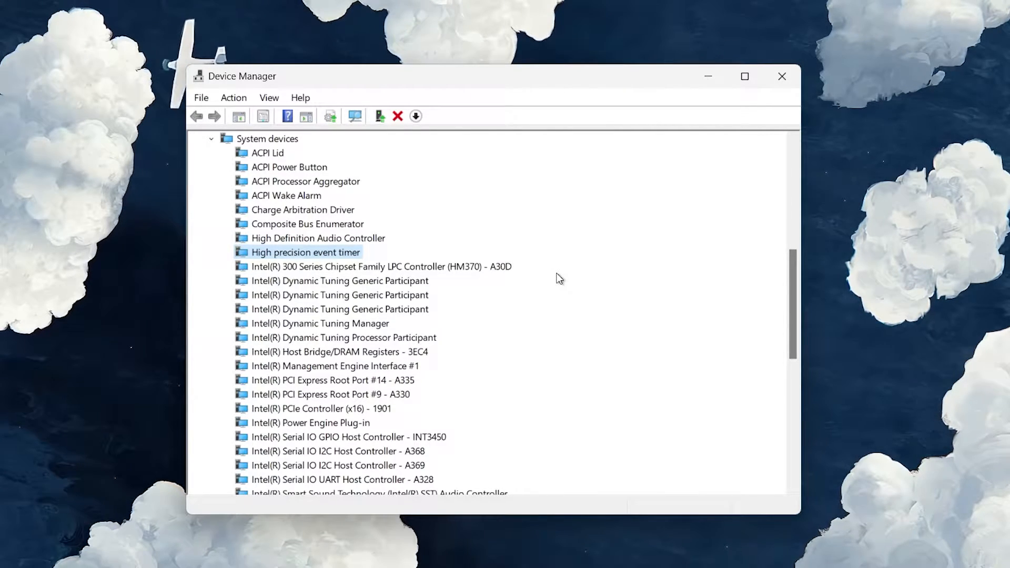
mouse_move(329, 257)
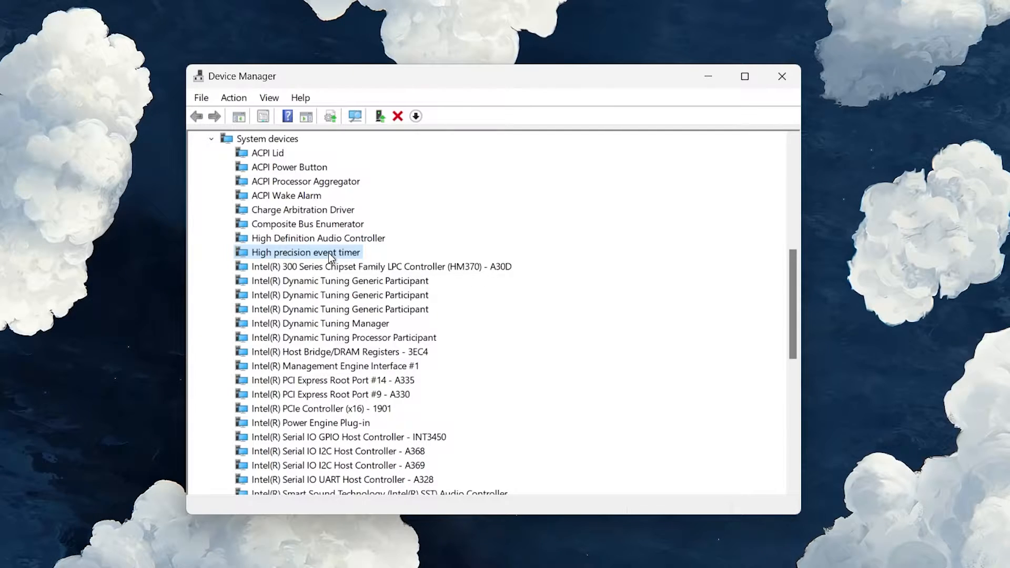
right_click(306, 251)
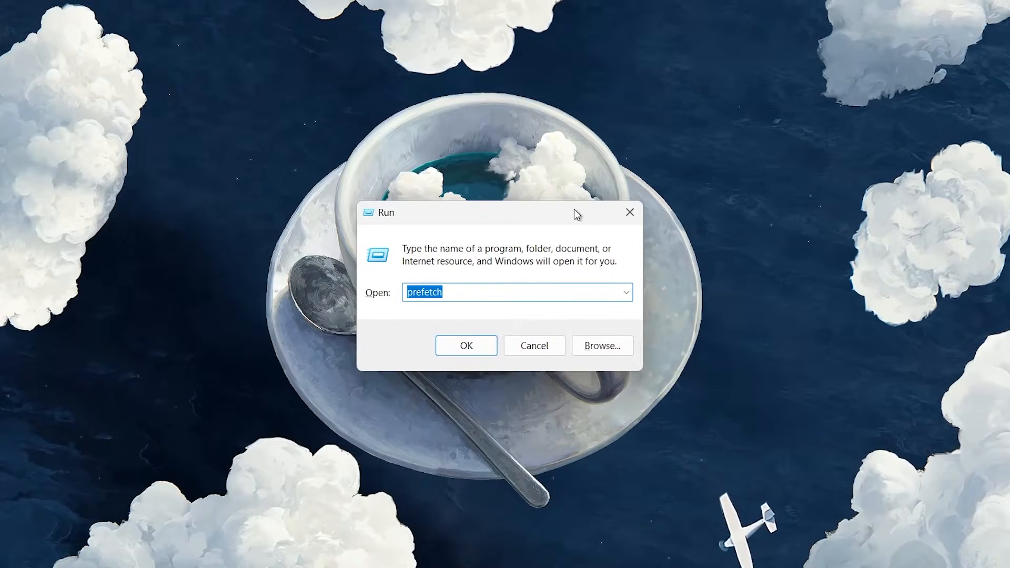
Step: Open the Prefetch folder and the %temp% location from the Run dialog
left_click(464, 345)
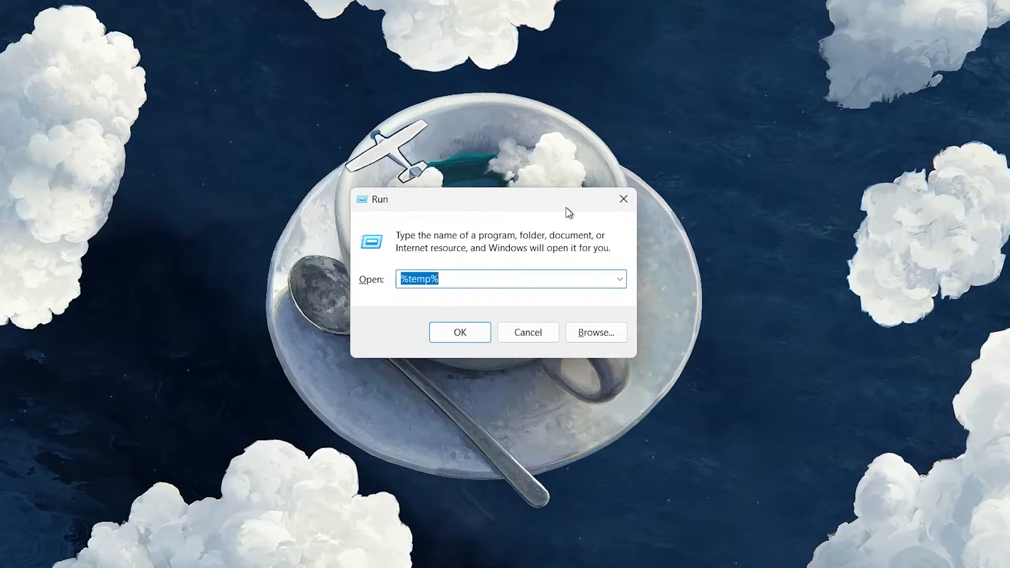
left_click(459, 332)
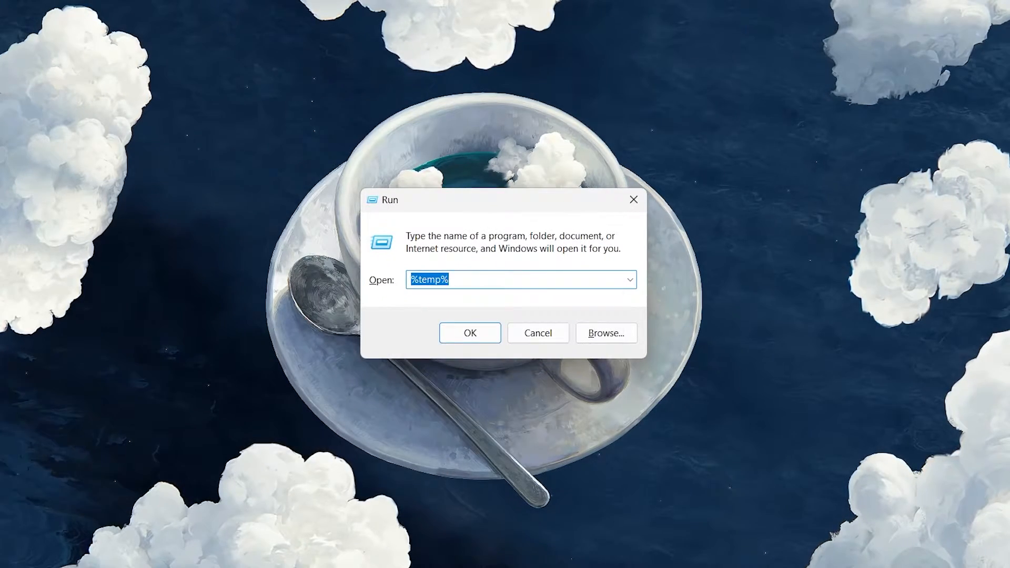
left_click(470, 332)
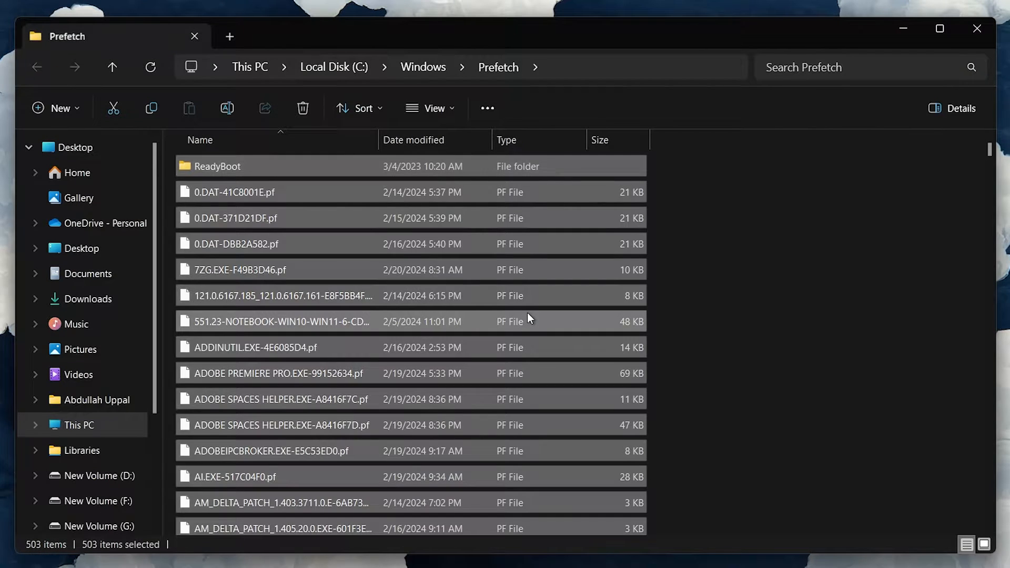
Step: Delete the selected Prefetch files and search for the power settings
right_click(527, 318)
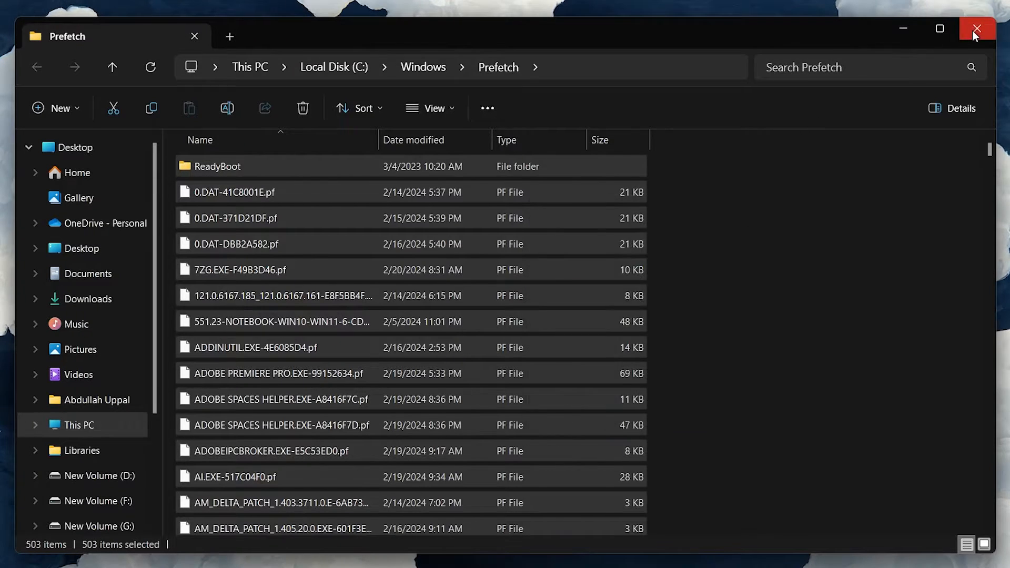
type("power")
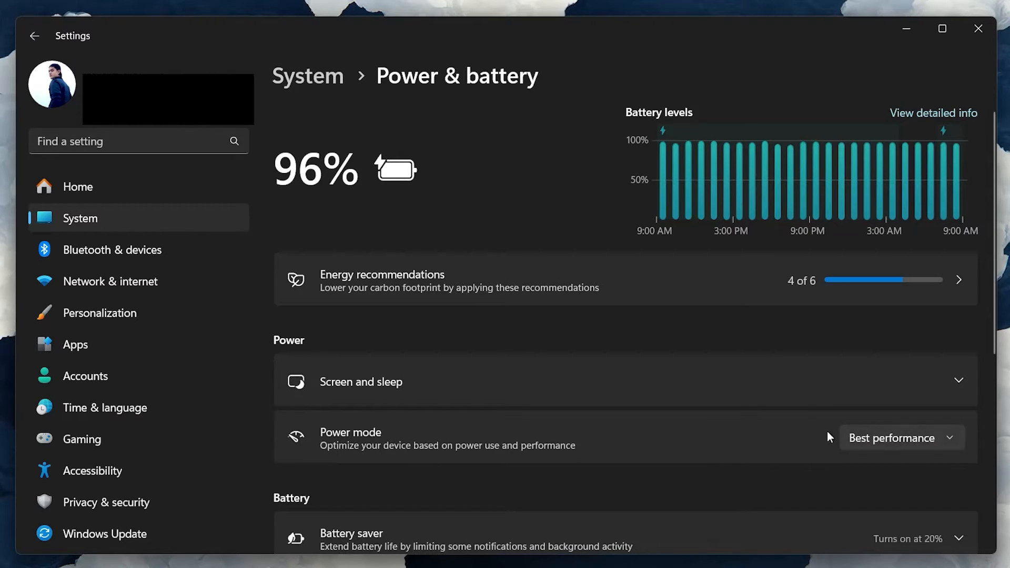
mouse_move(537, 335)
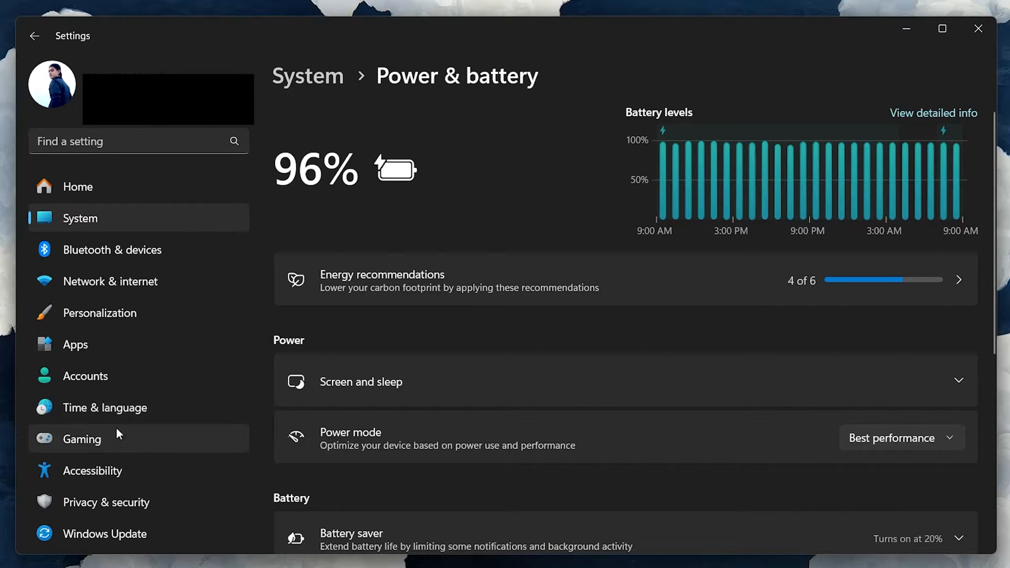
Step: Turn off controller access to Game Bar and return to the Gaming overview
left_click(82, 438)
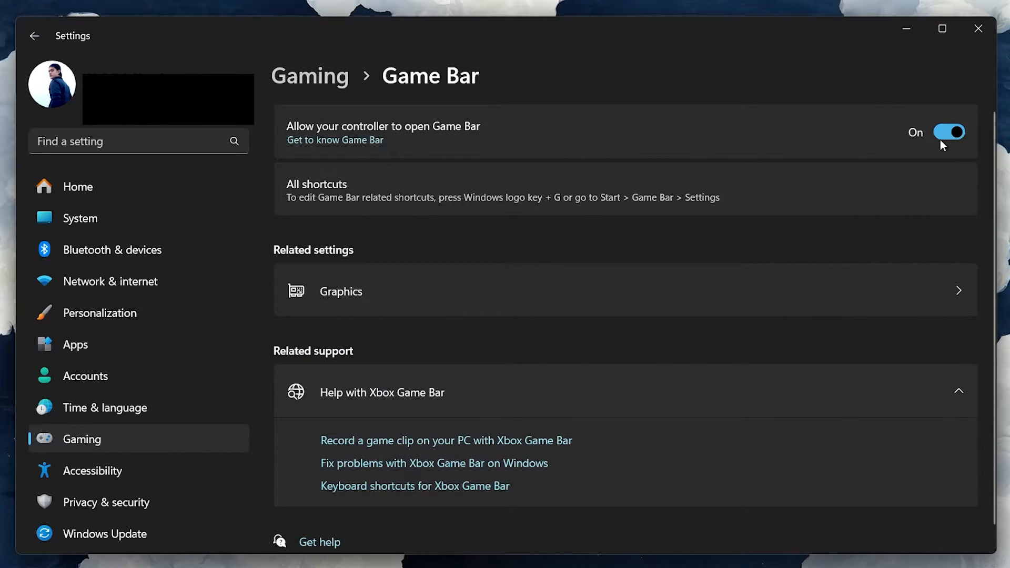
left_click(948, 131)
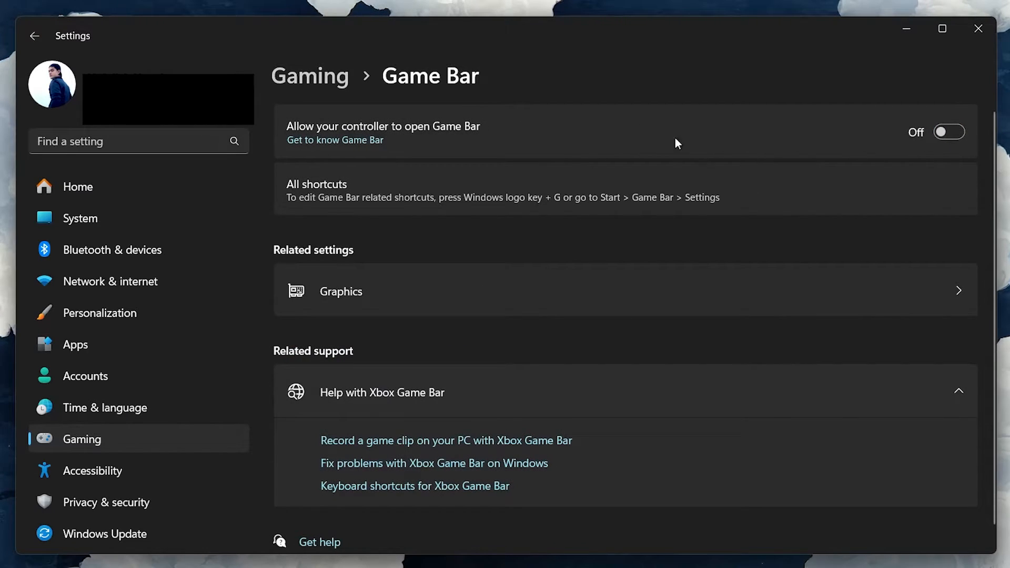
left_click(309, 75)
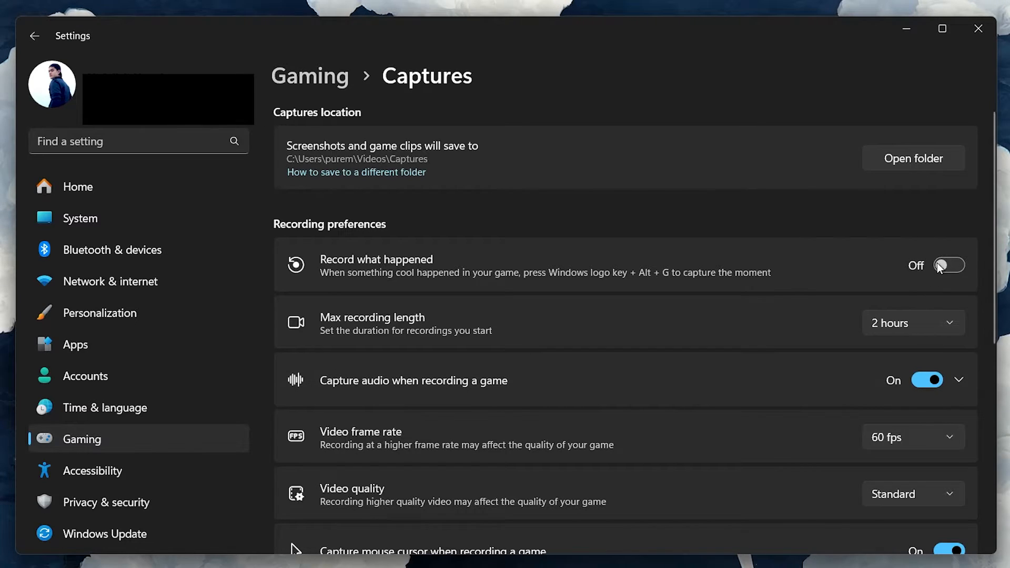
mouse_move(381, 101)
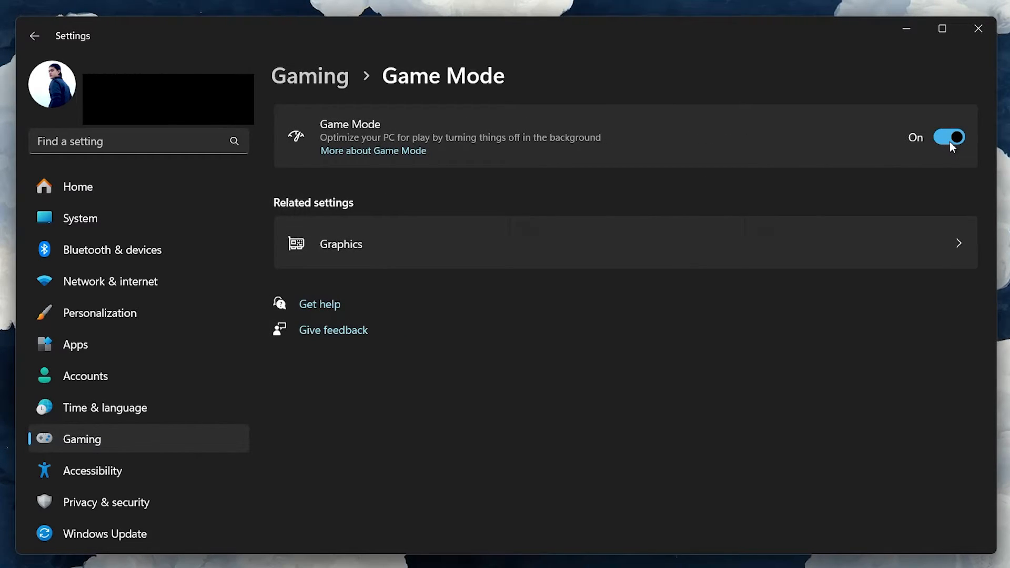
mouse_move(910, 146)
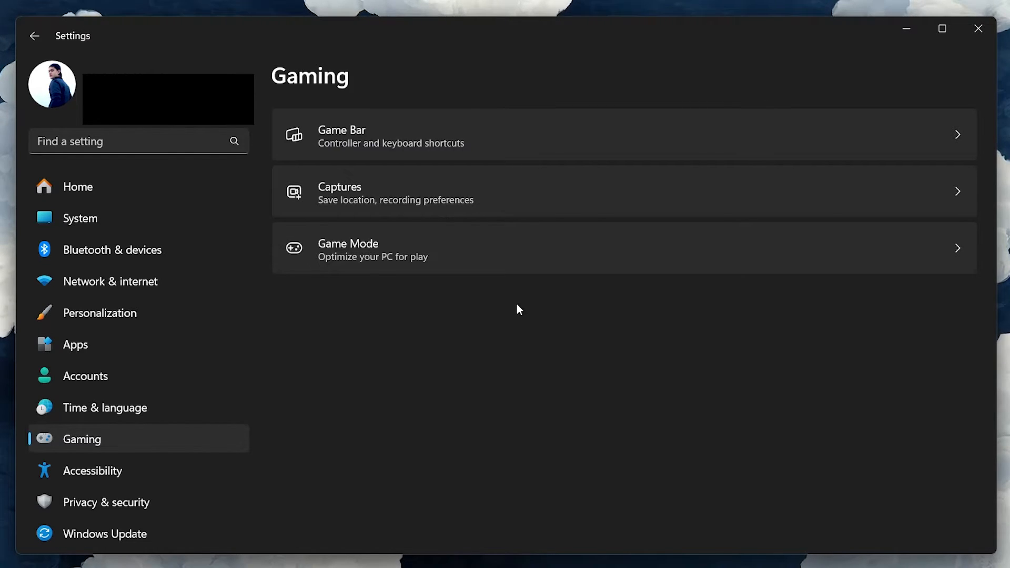
Step: Go to System > About and launch Advanced system settings
left_click(80, 218)
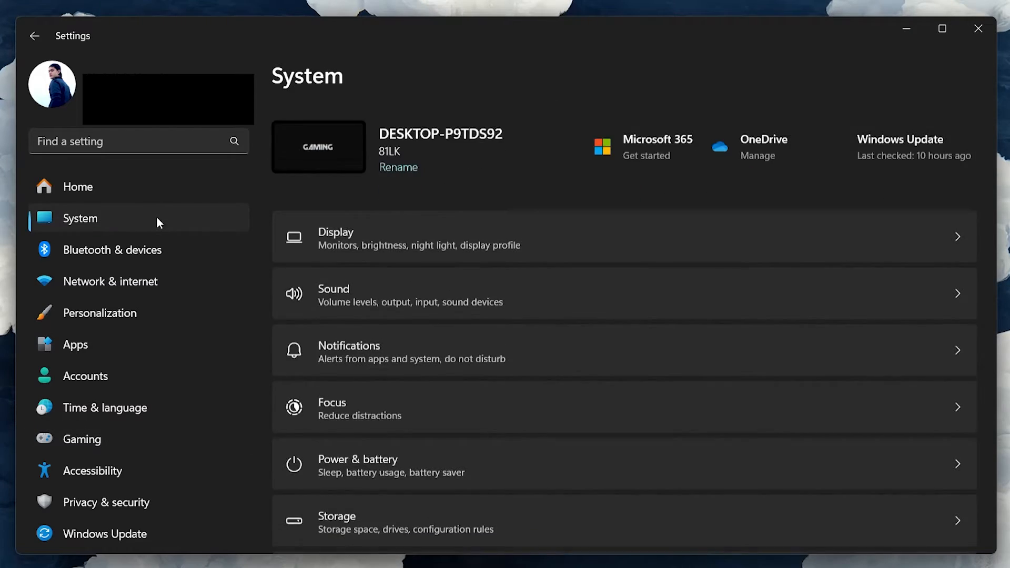
scroll("down", 3)
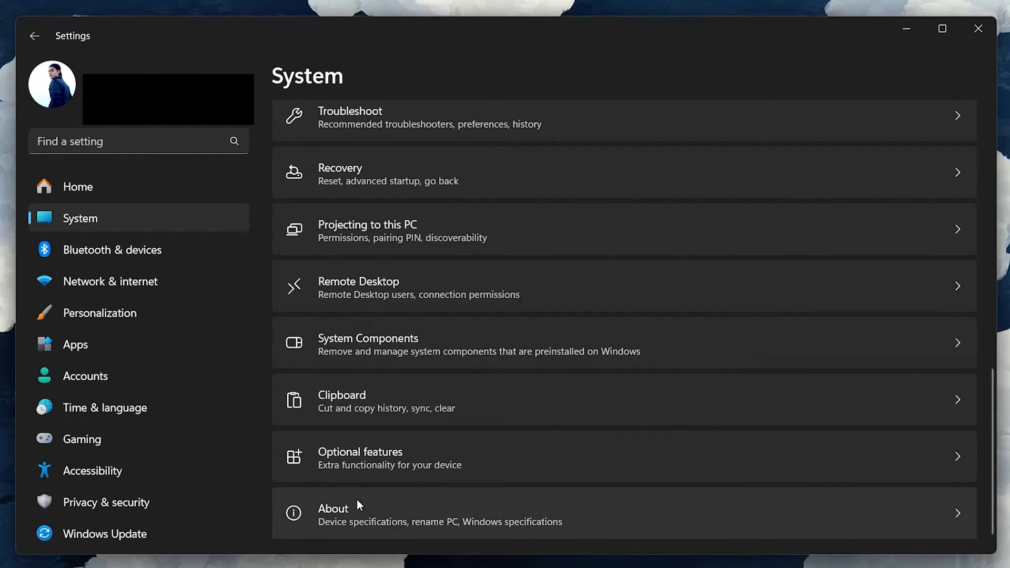
left_click(333, 513)
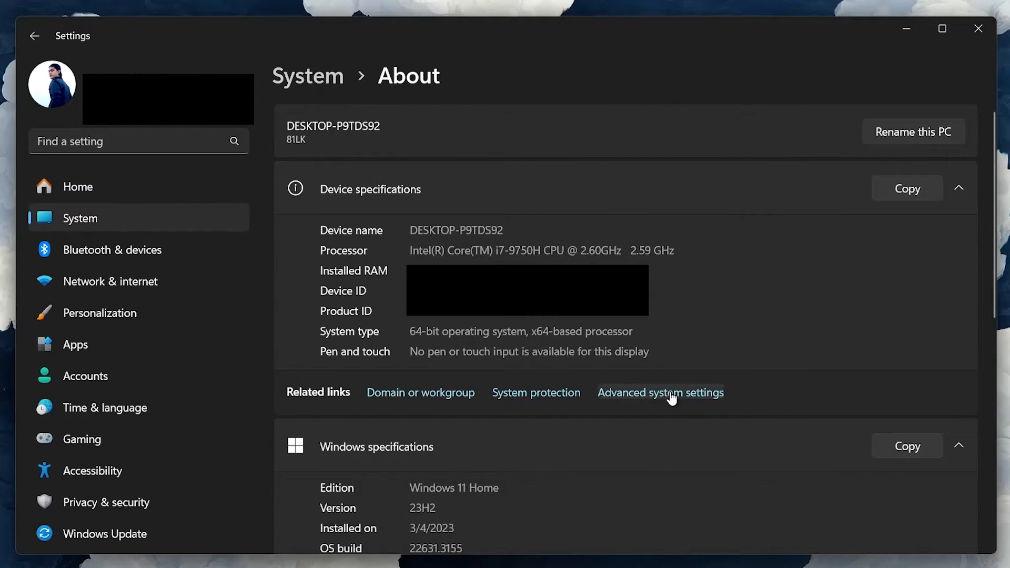
left_click(659, 392)
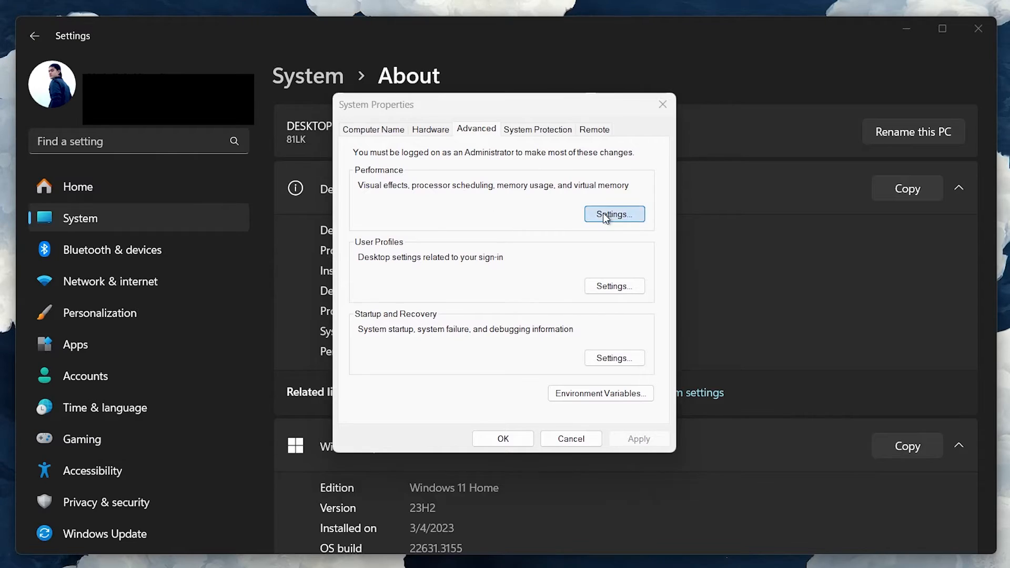
Step: Apply Adjust for best performance visual effects and close System Properties
left_click(614, 214)
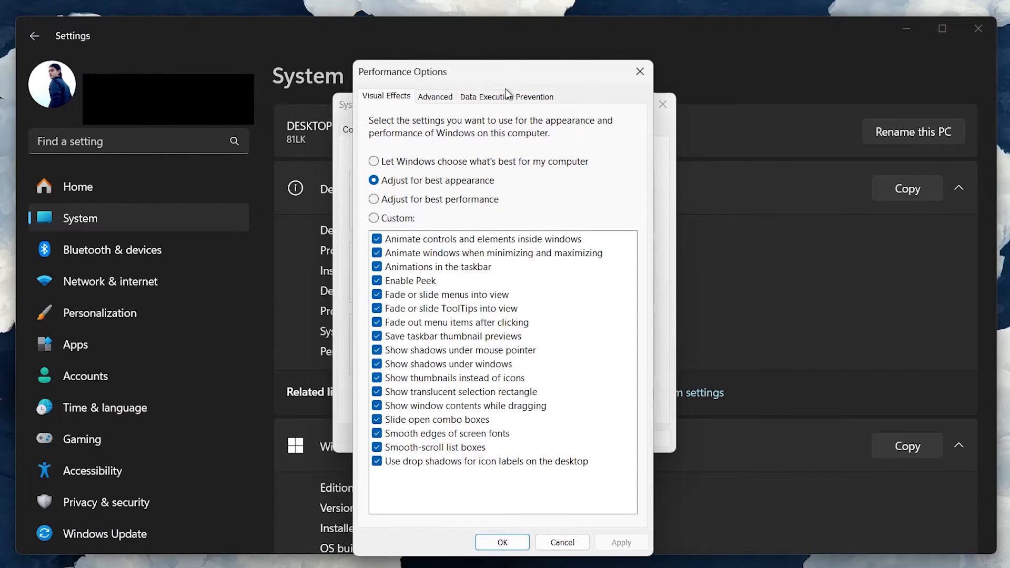
left_click(373, 199)
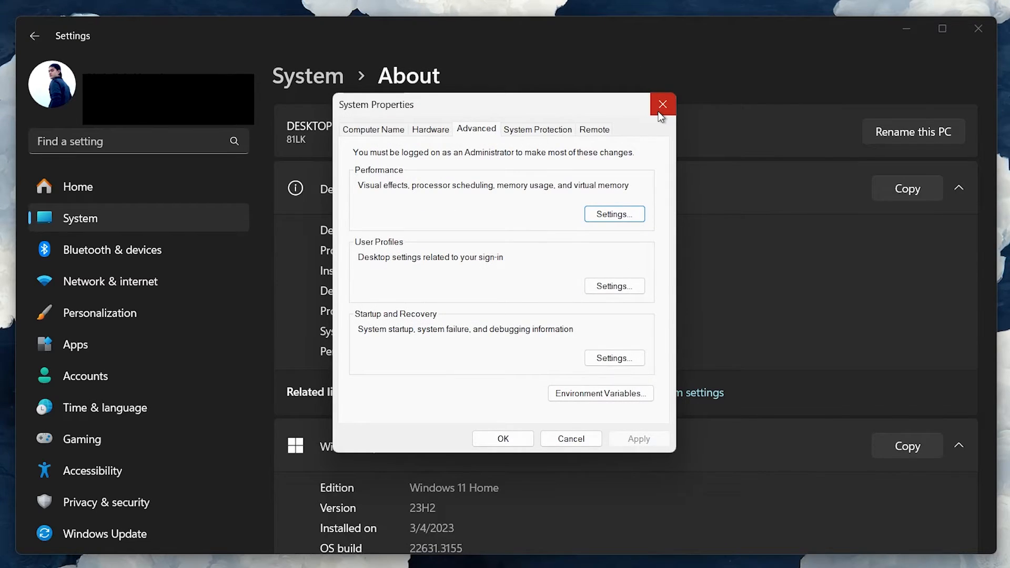
left_click(662, 104)
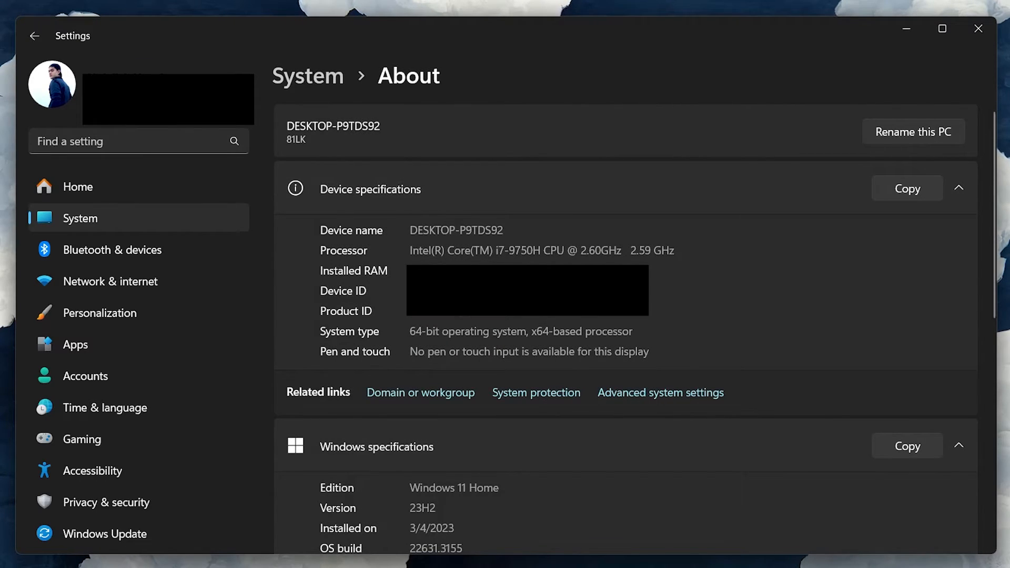
type("t")
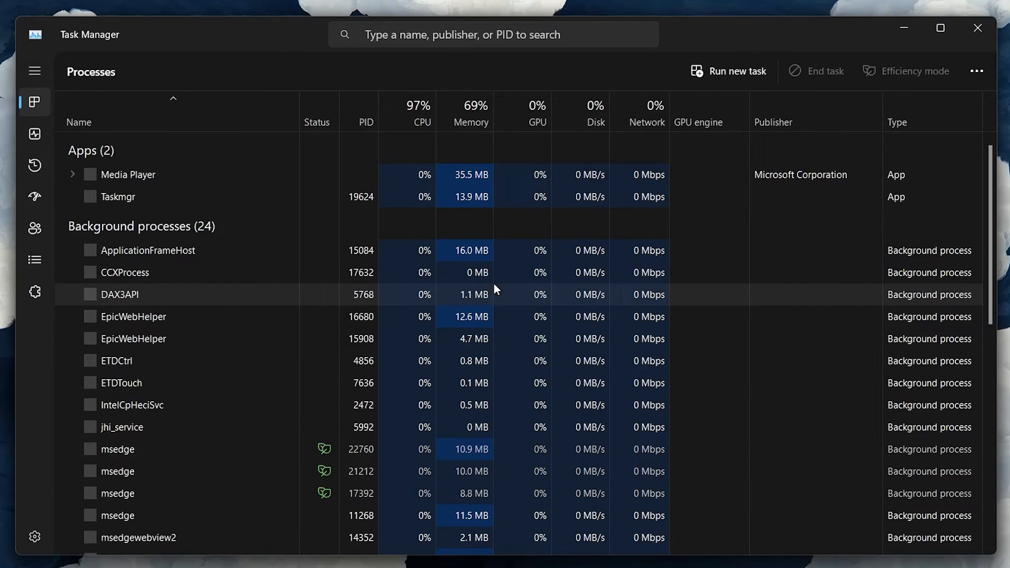
Step: Show the Startup apps list and disable startup apps from their menu
left_click(34, 196)
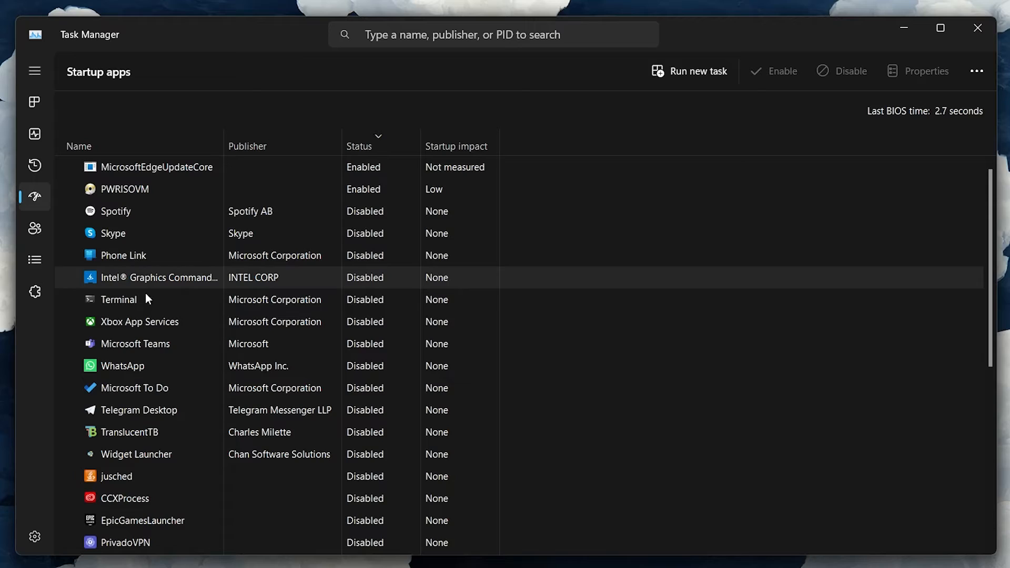
mouse_move(139, 321)
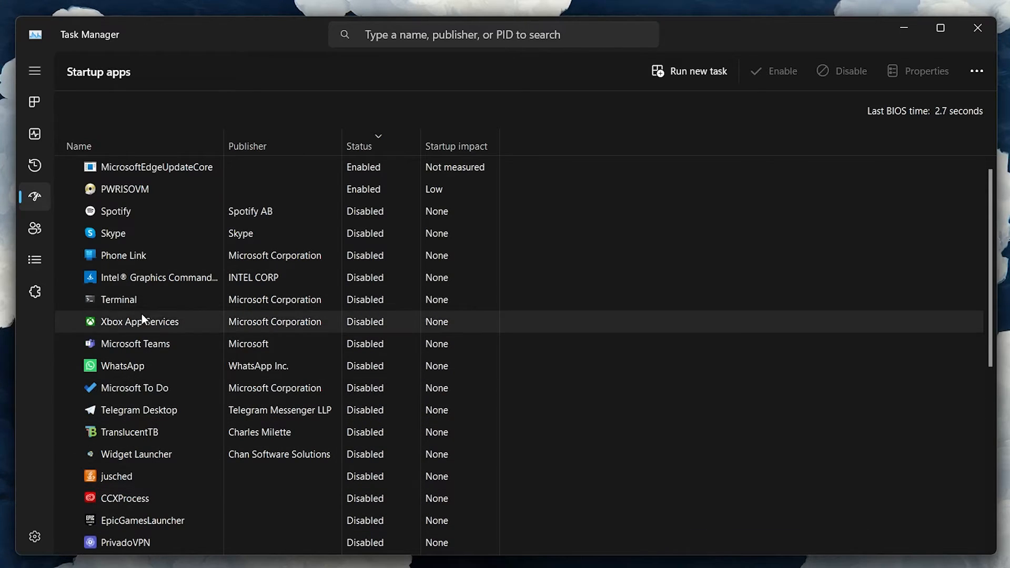
right_click(125, 189)
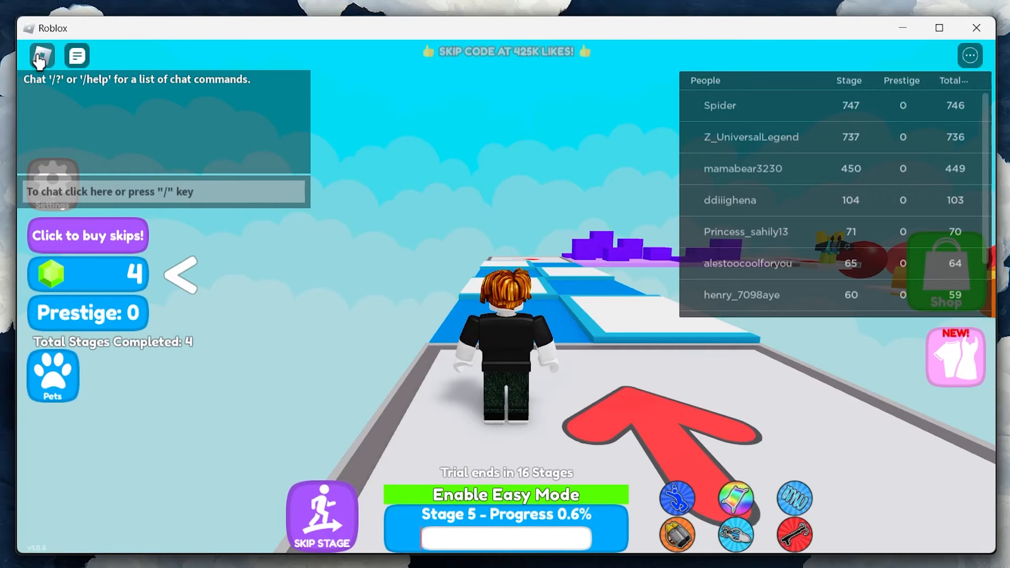
Step: Lower Roblox's Graphics Quality to minimum in the in-game Settings menu
left_click(41, 55)
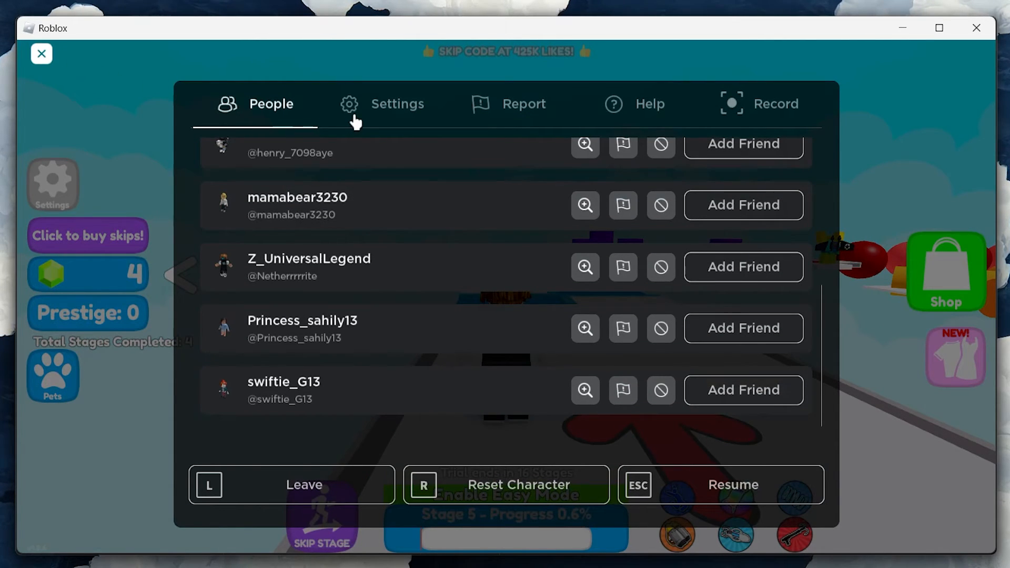
left_click(397, 104)
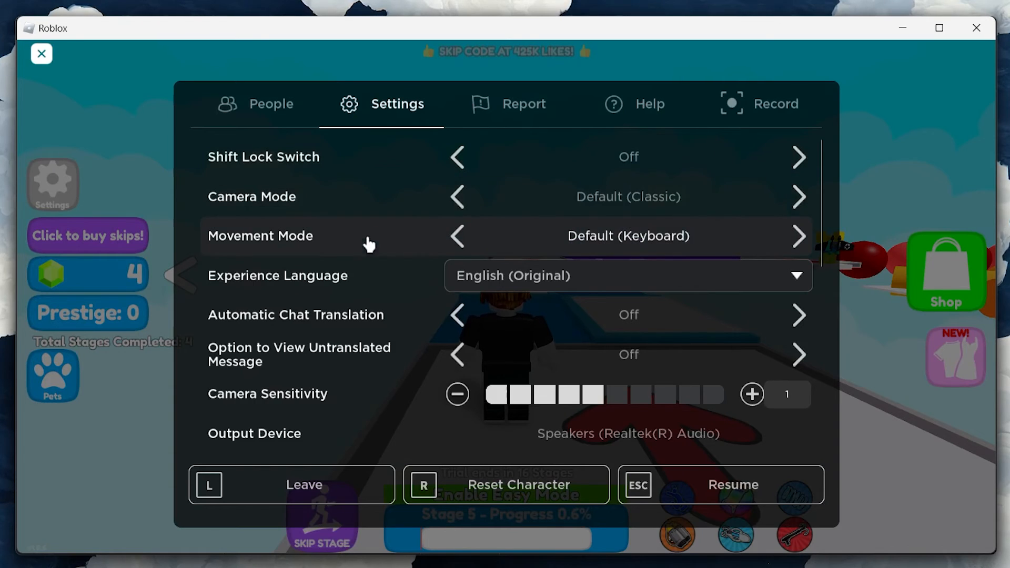
scroll("down", 3)
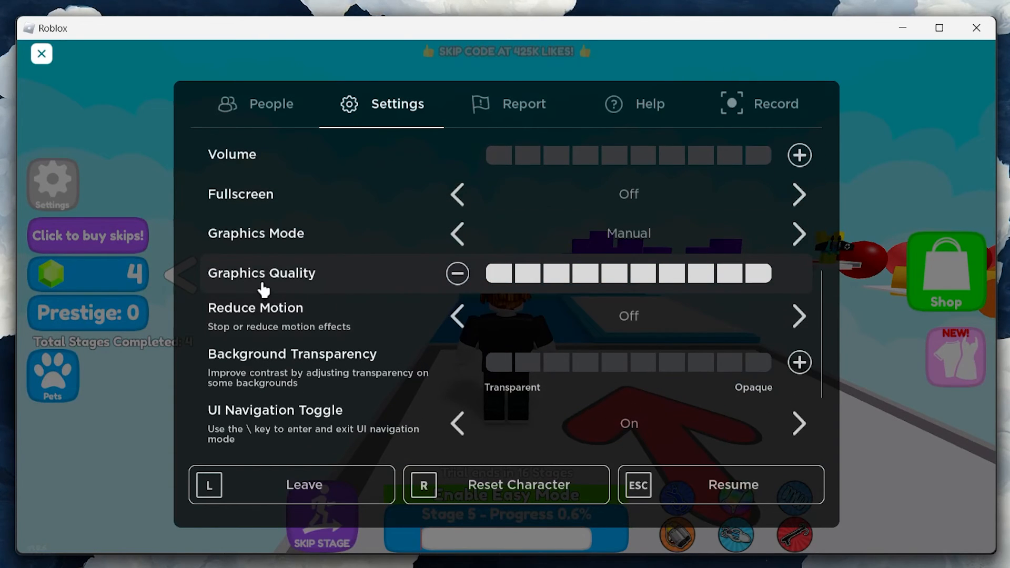
left_click(457, 273)
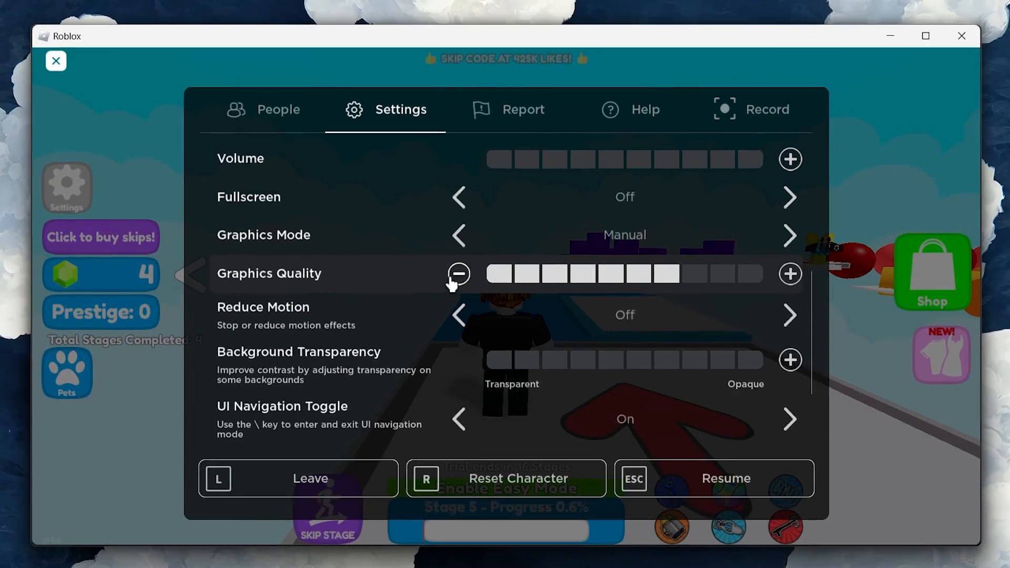
left_click(459, 274)
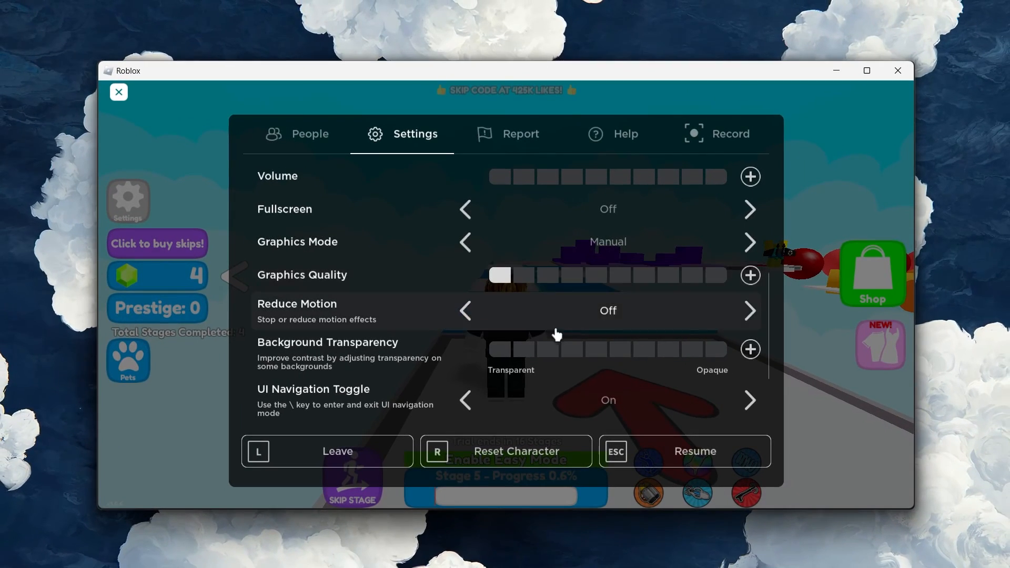